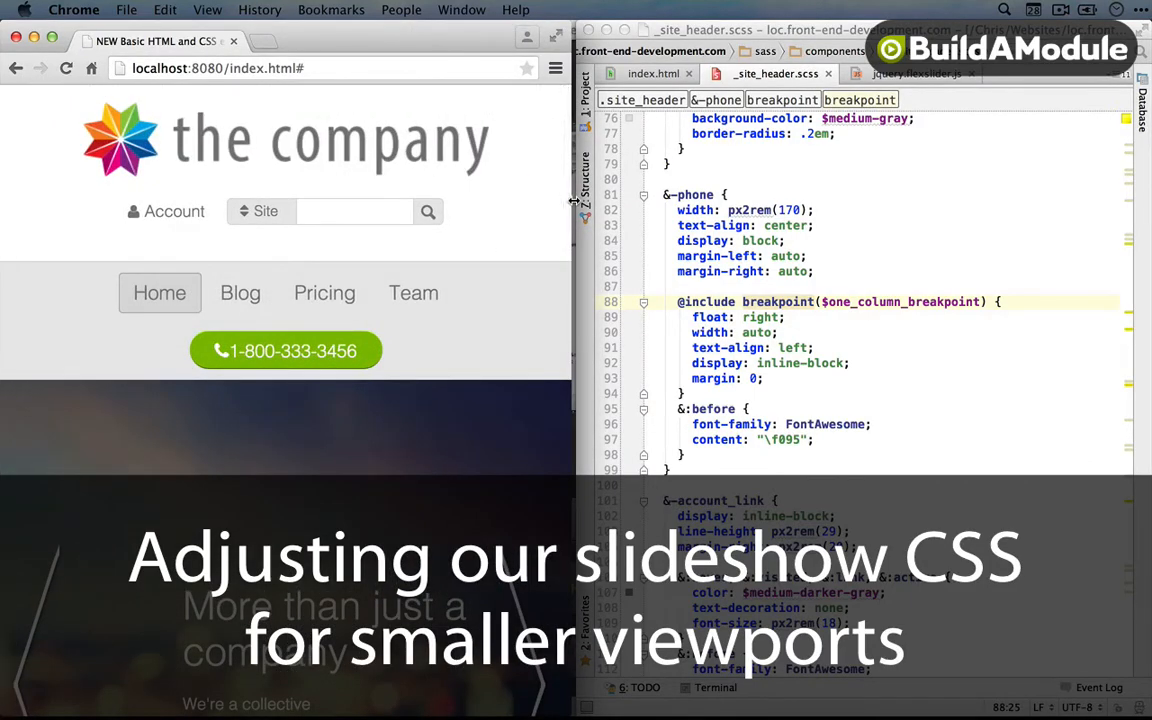
Scroll down the company page to the slideshow banner.
scroll(down, 3)
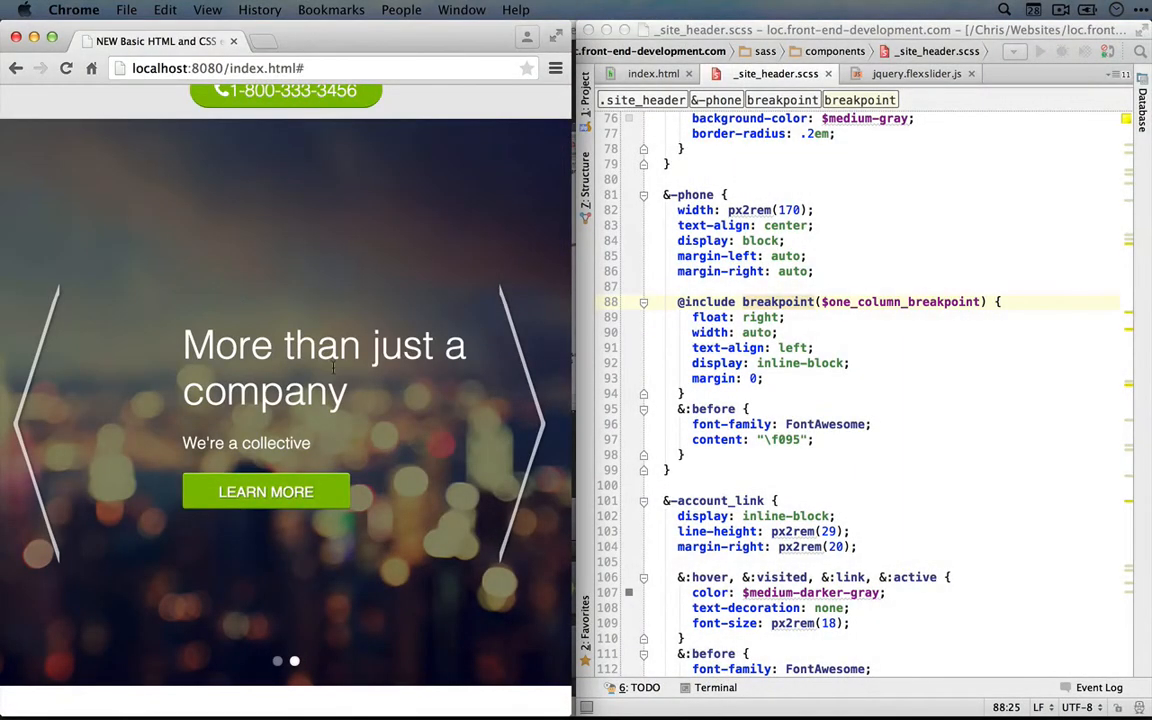
mouse_move(322, 285)
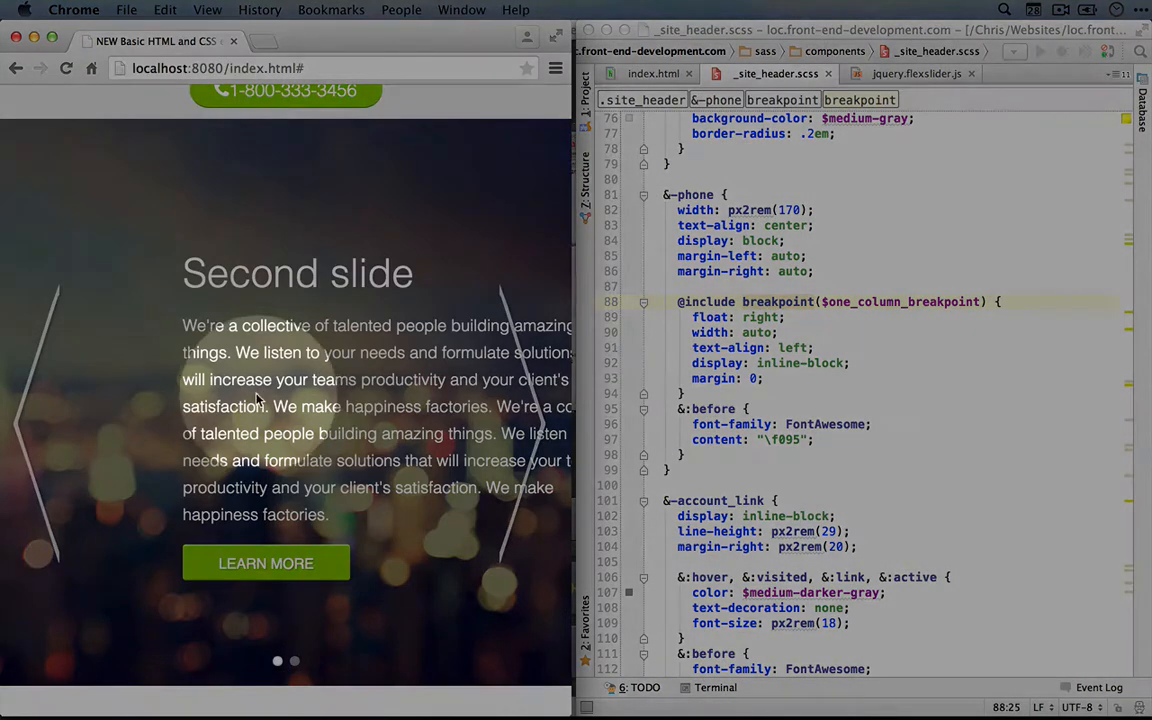
mouse_move(82, 401)
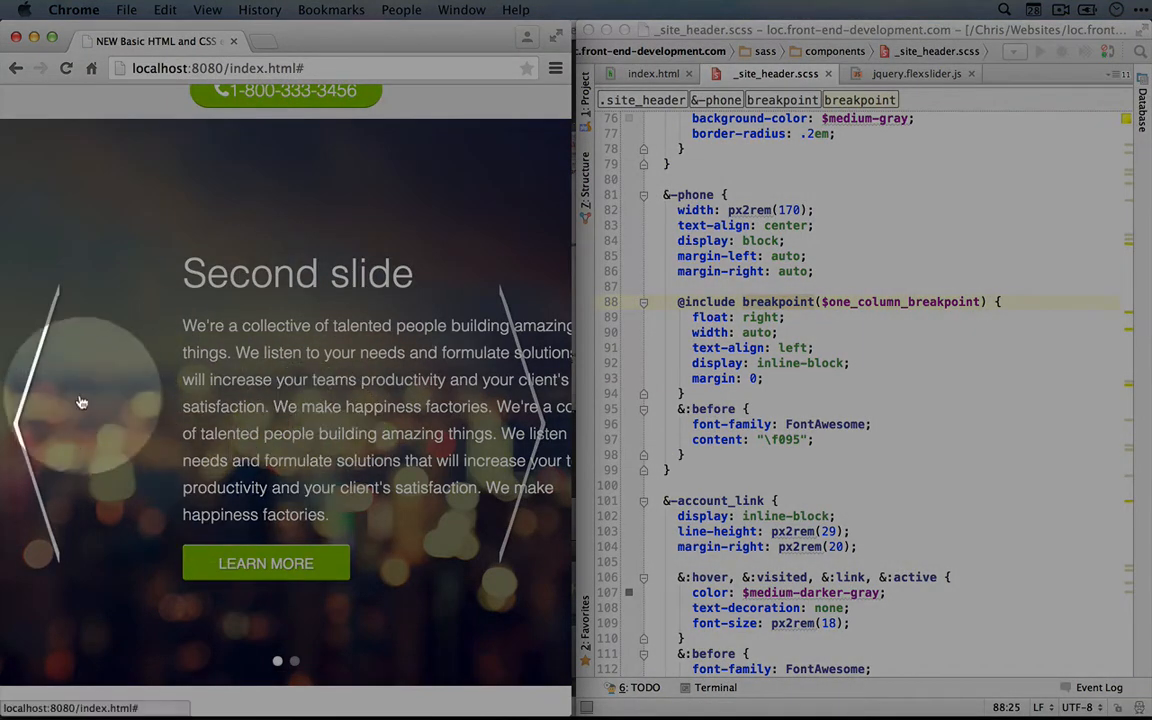
mouse_move(55, 310)
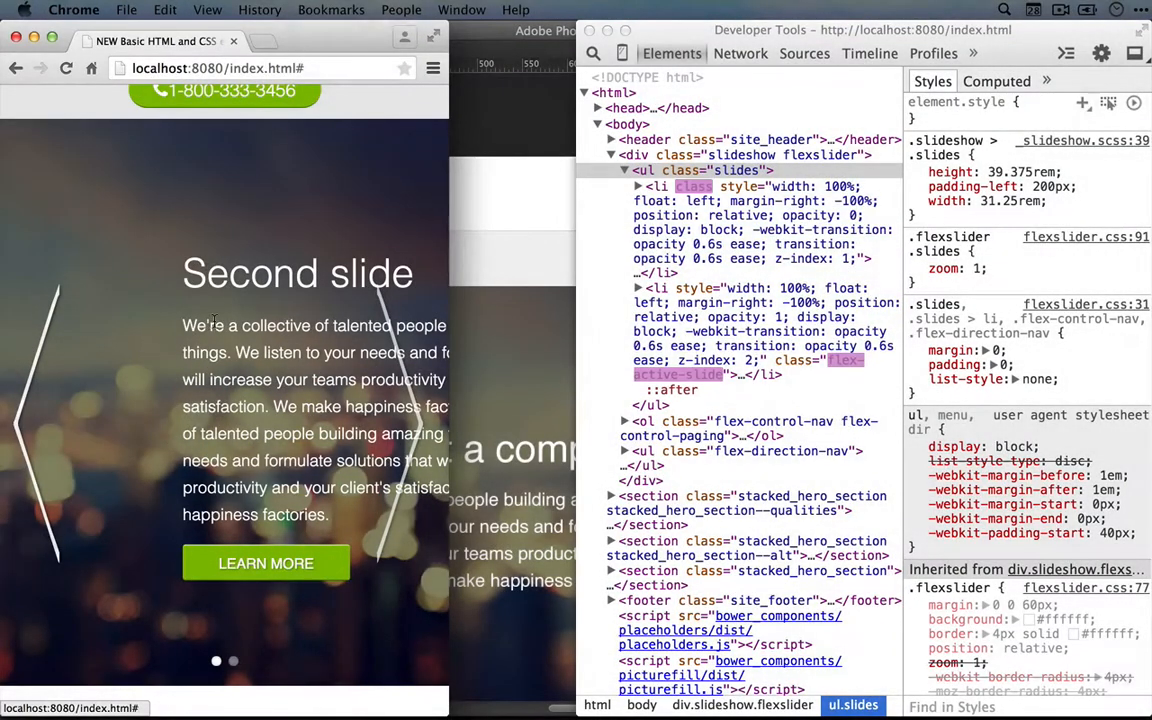
Inspect the slide paragraph through the right-click Inspect Element option.
right_click(200, 325)
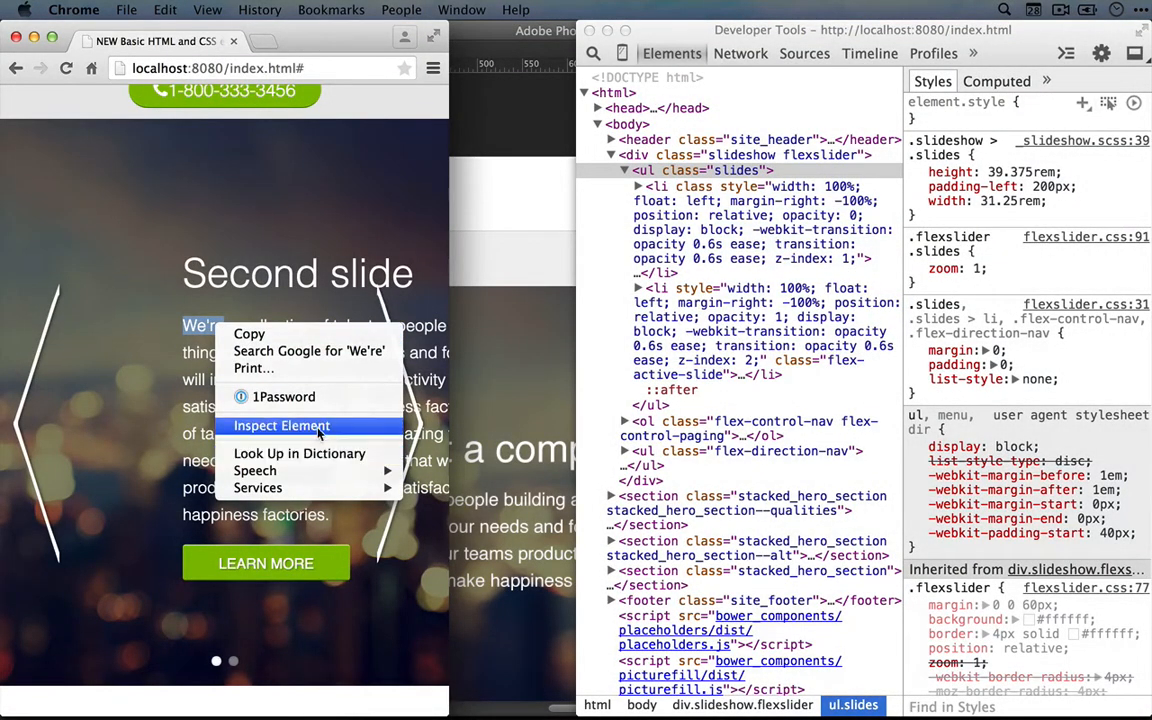
click(281, 425)
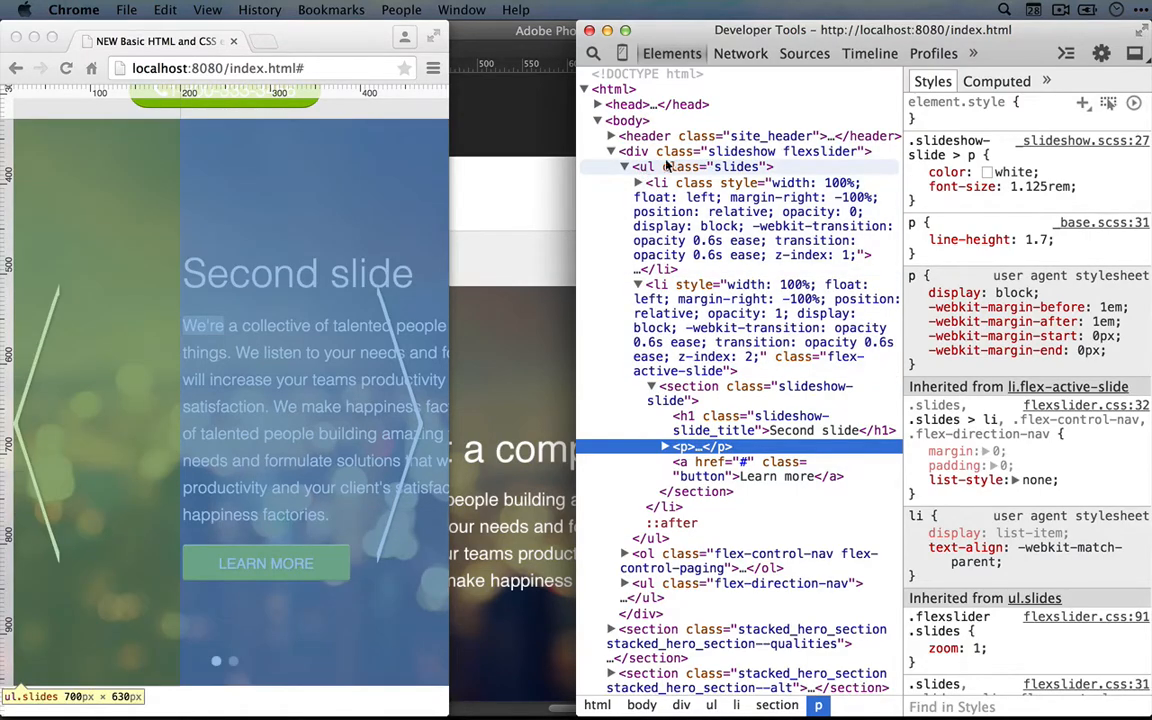
mouse_move(62, 210)
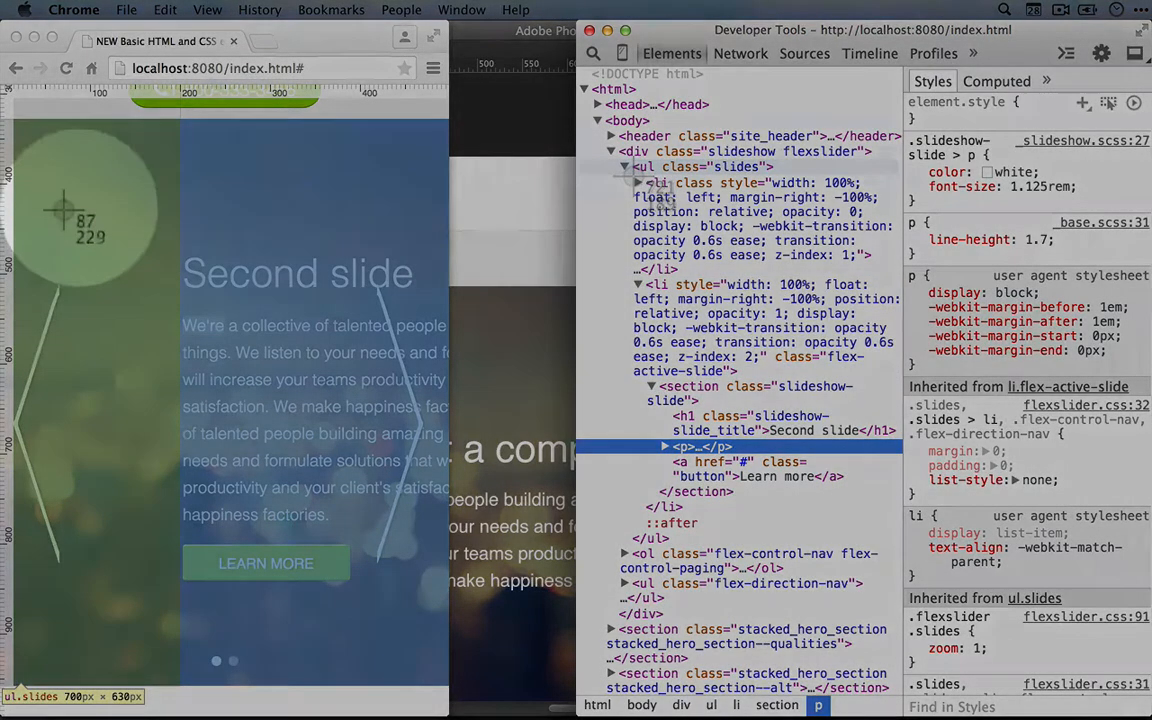
mouse_move(420, 195)
text(padding-left: 0;)
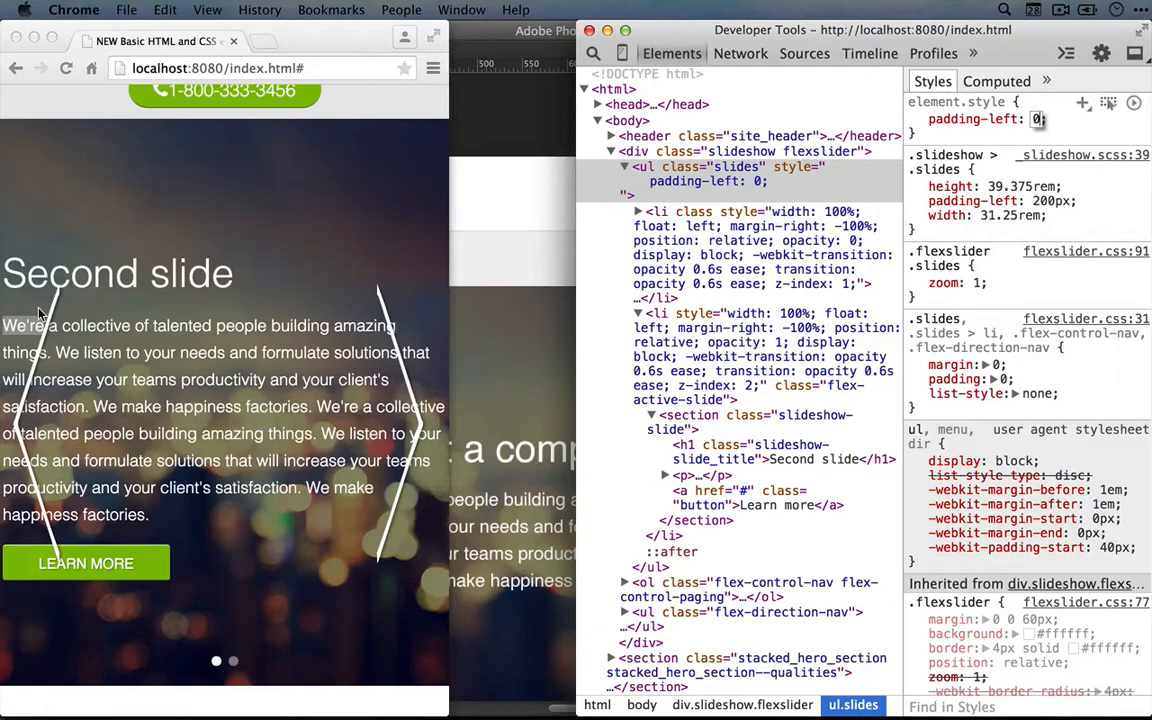
mouse_move(148, 340)
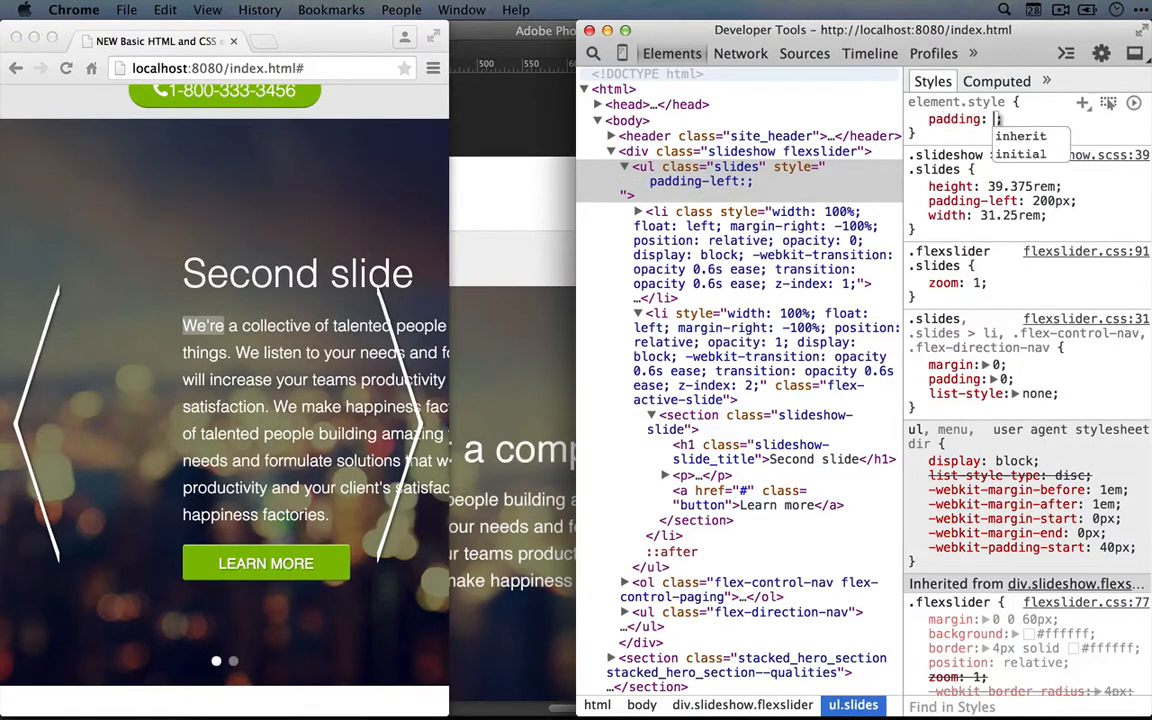
Set the slides list's element.style to padding 0 20px and width auto.
text(0 20px)
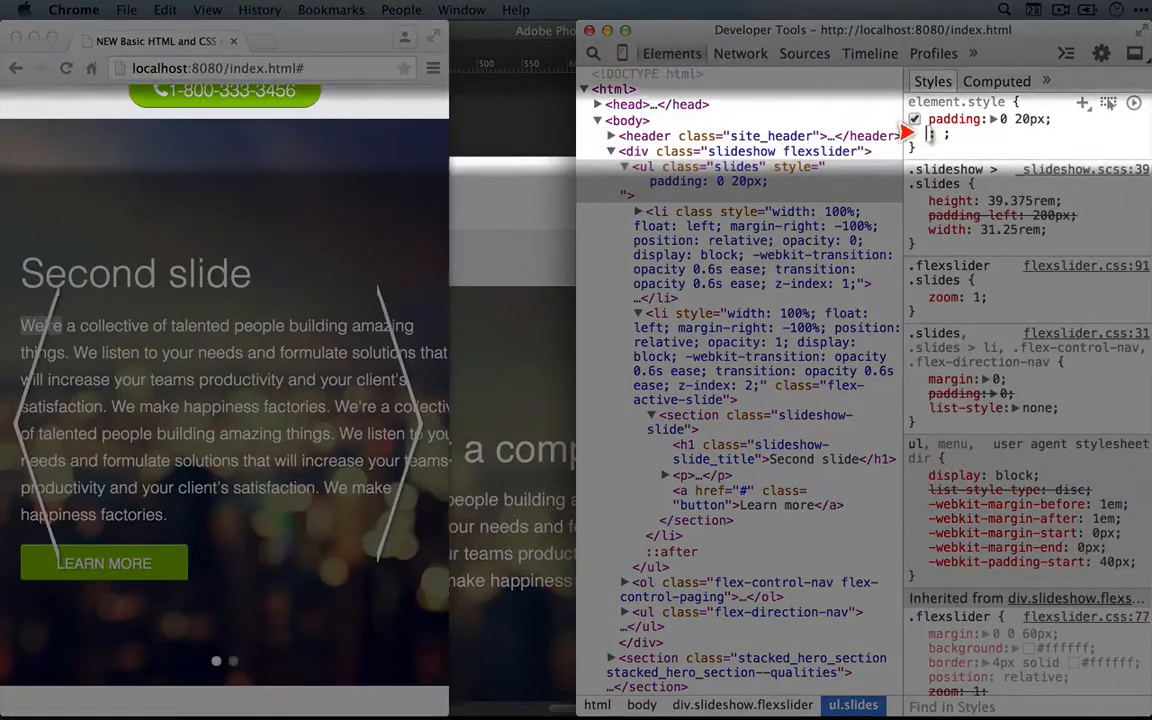
text(width)
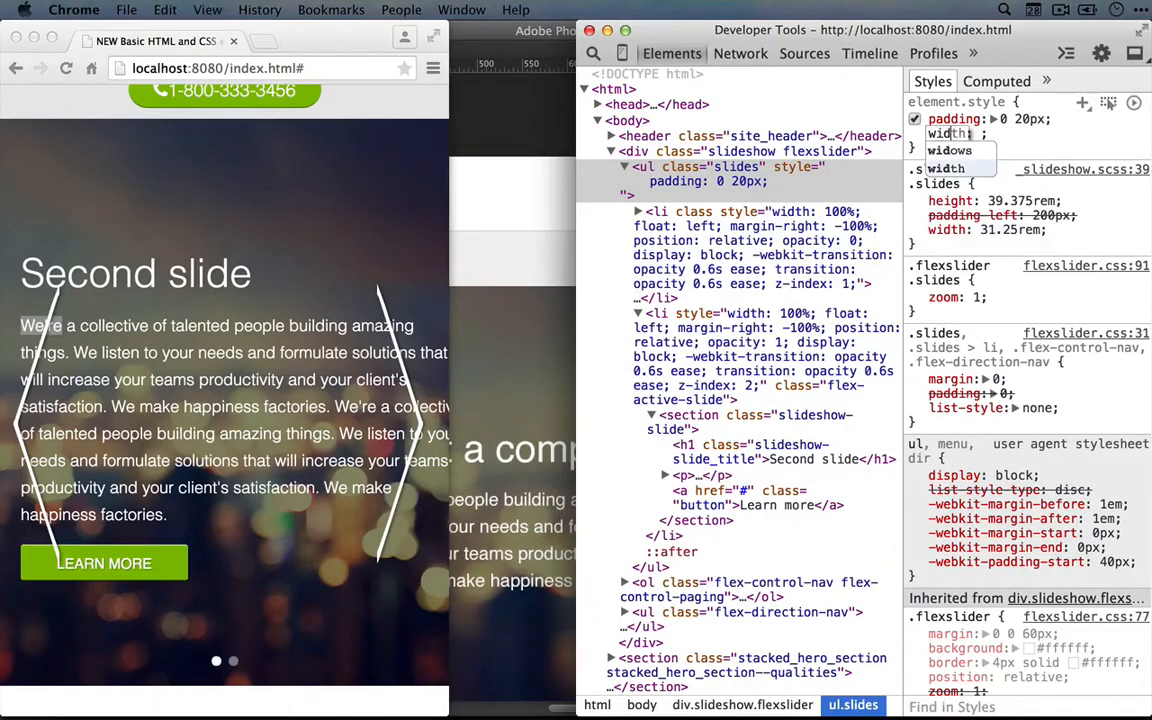
text(auto)
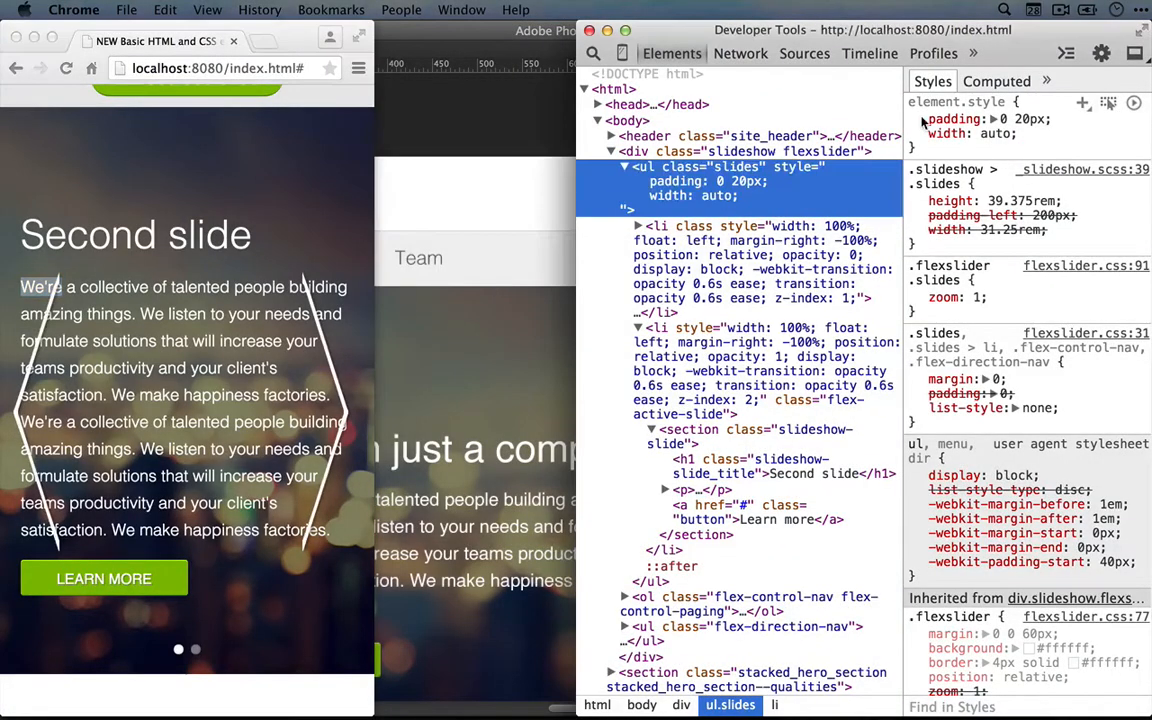
Disable the trial inline padding and width declarations and scroll back up.
click(915, 119)
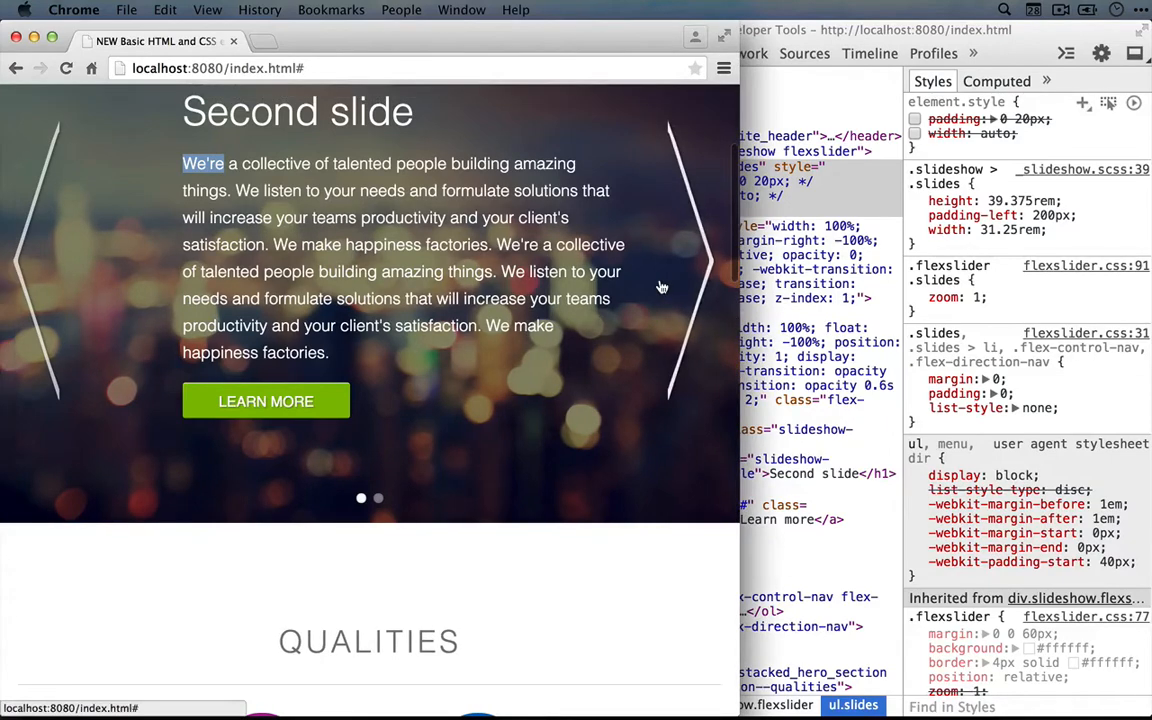
scroll(up, 3)
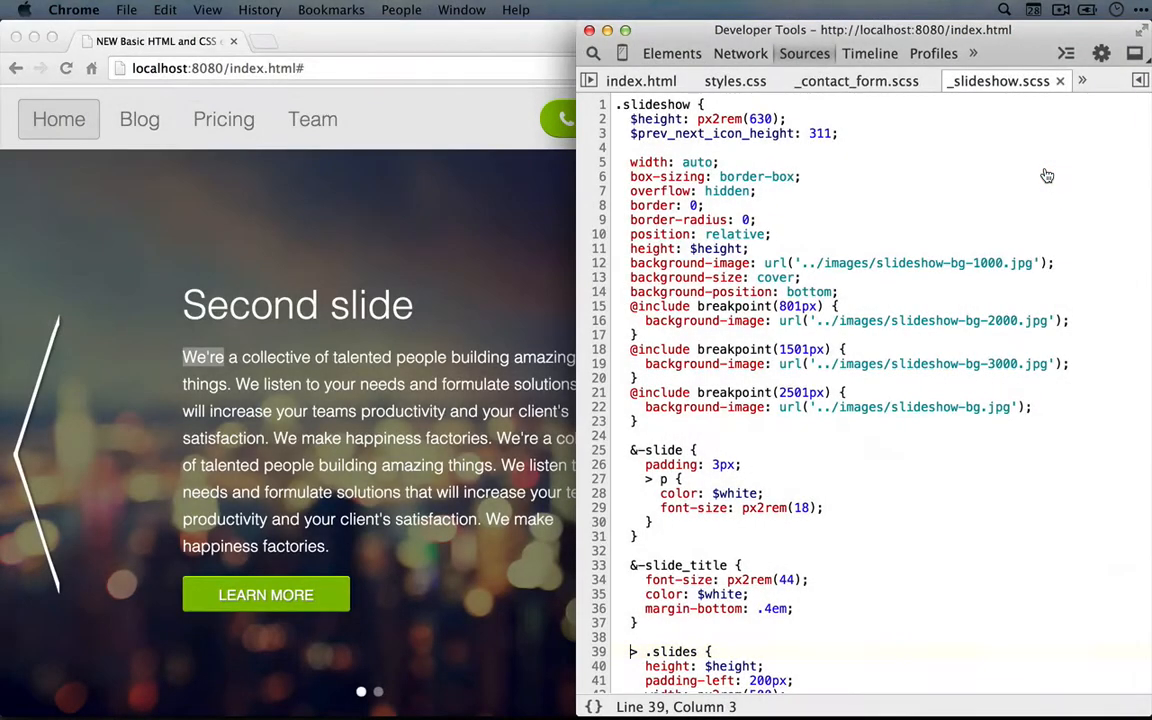
Under .slides, add a max-width 820px breakpoint with width auto and padding 0 20px.
scroll(down, 3)
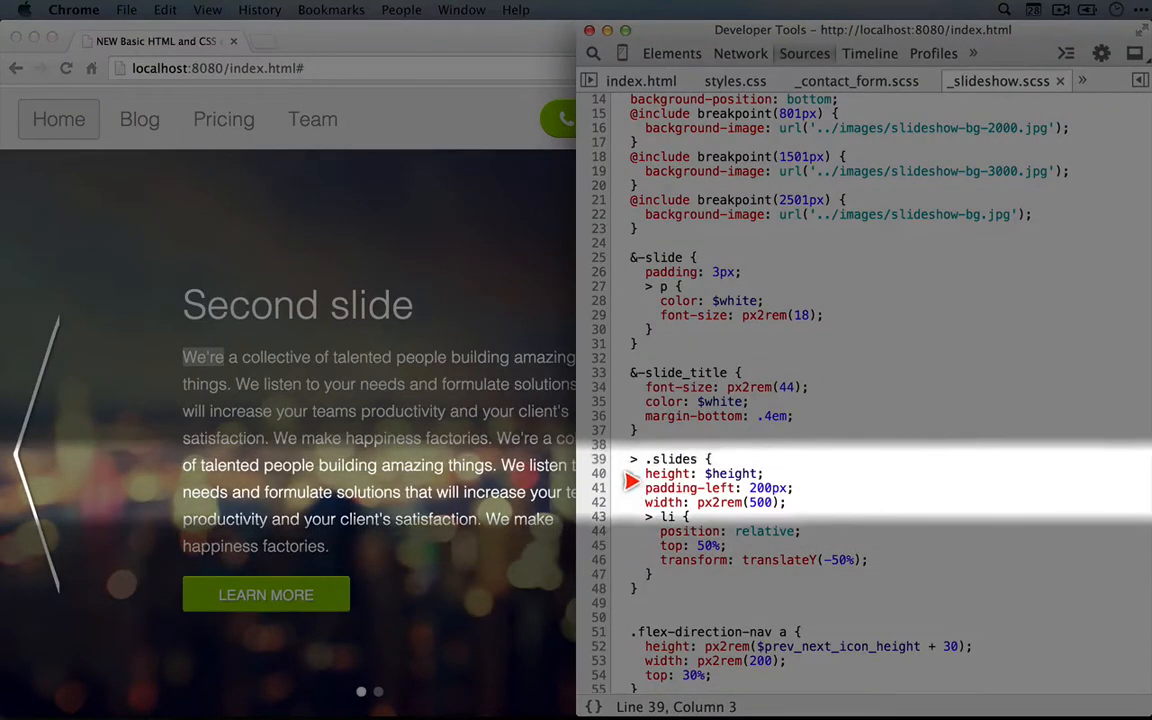
click(787, 502)
text(@include breakpoint)
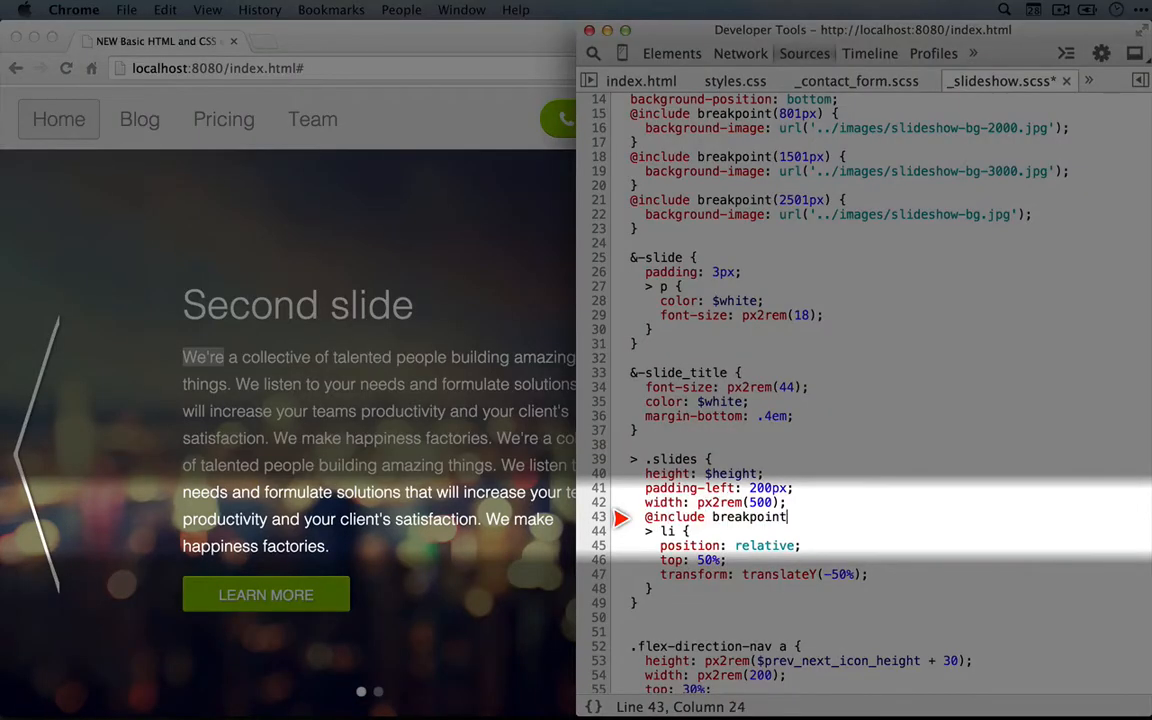
text((max-width))
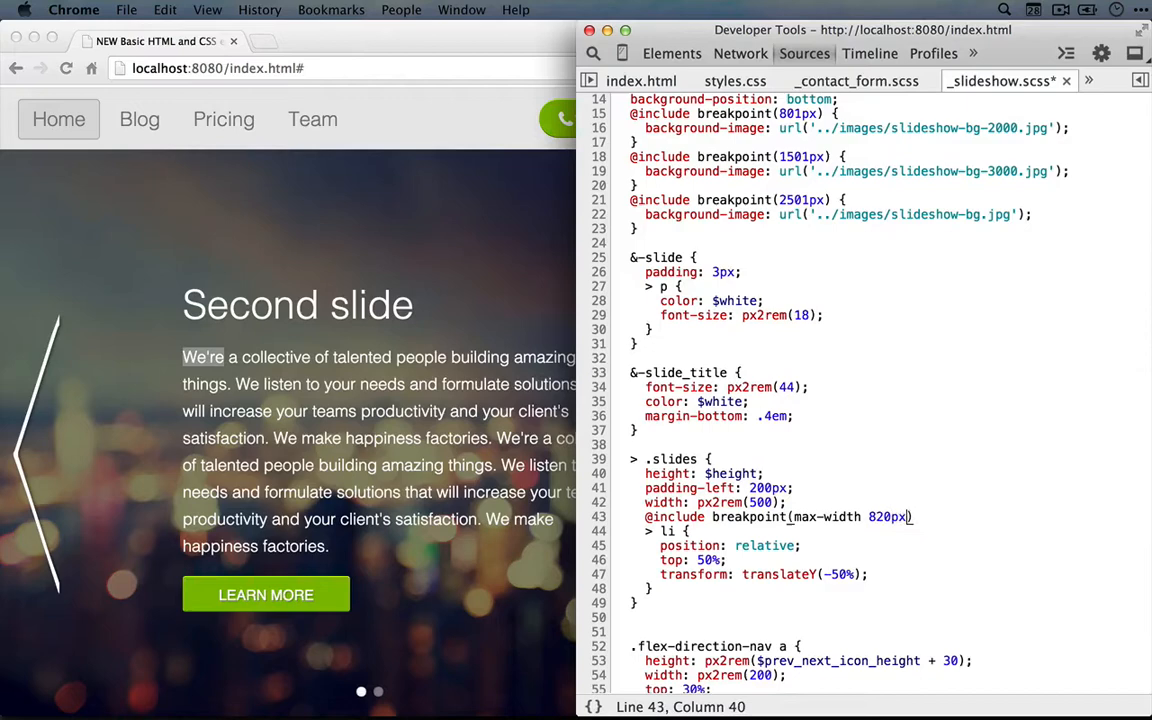
key(enter)
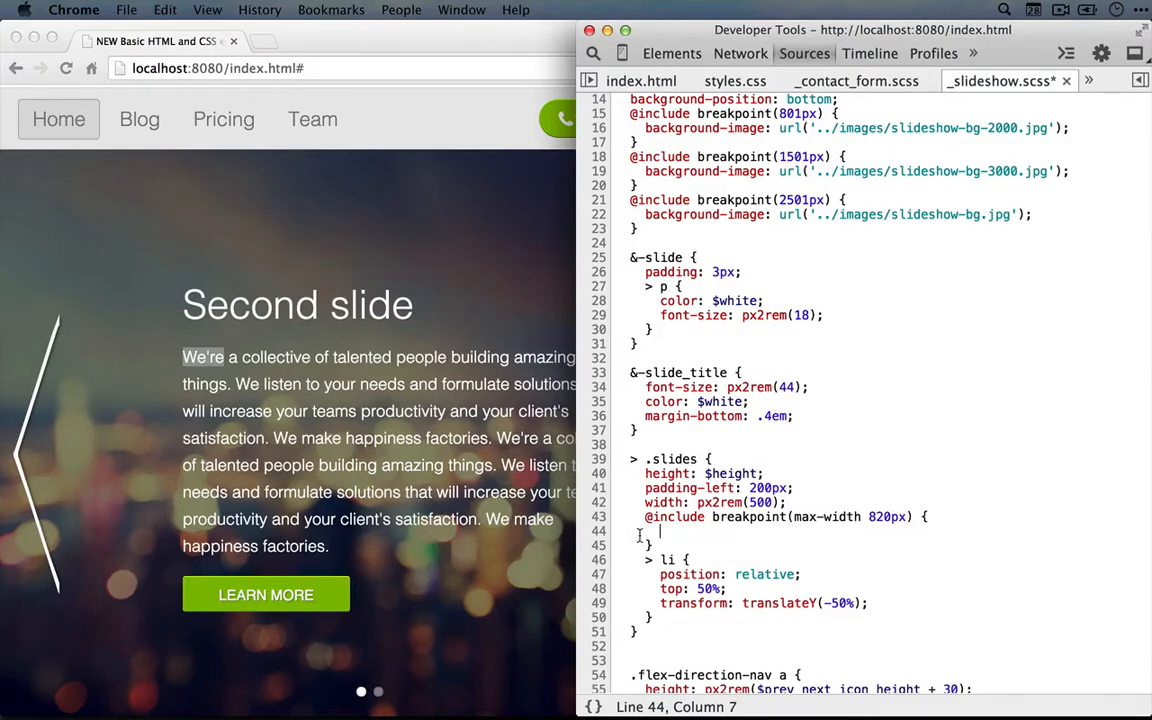
text(width)
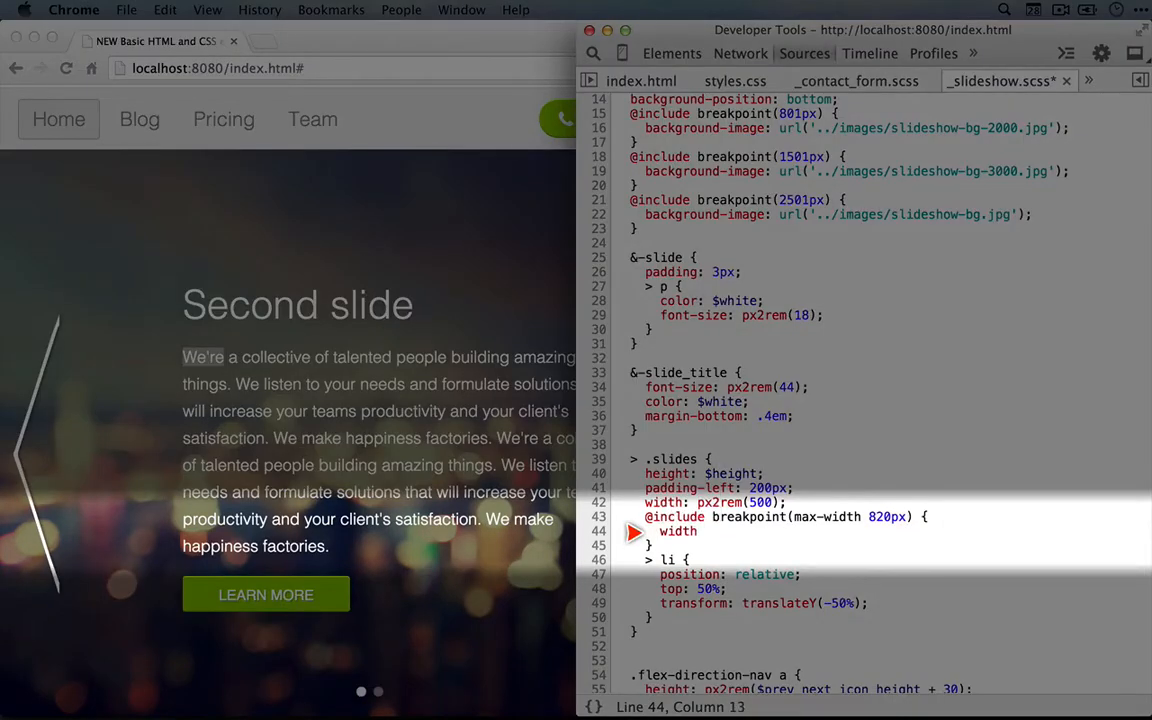
text(padding: 0)
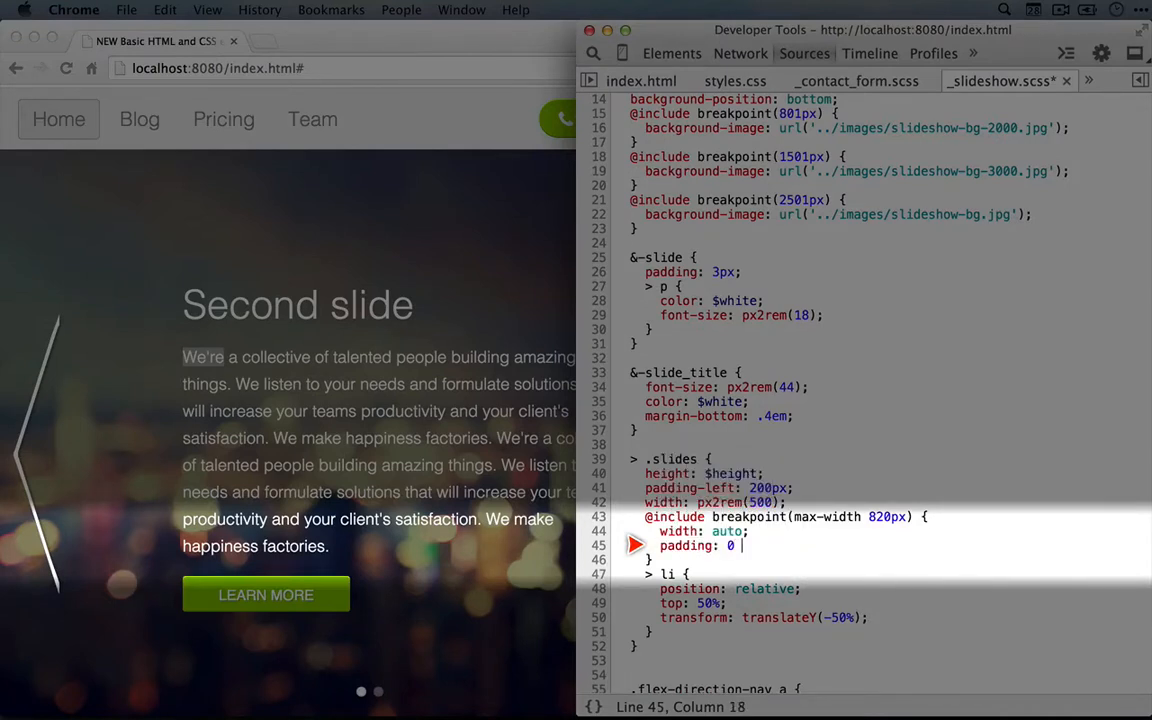
text(20px;)
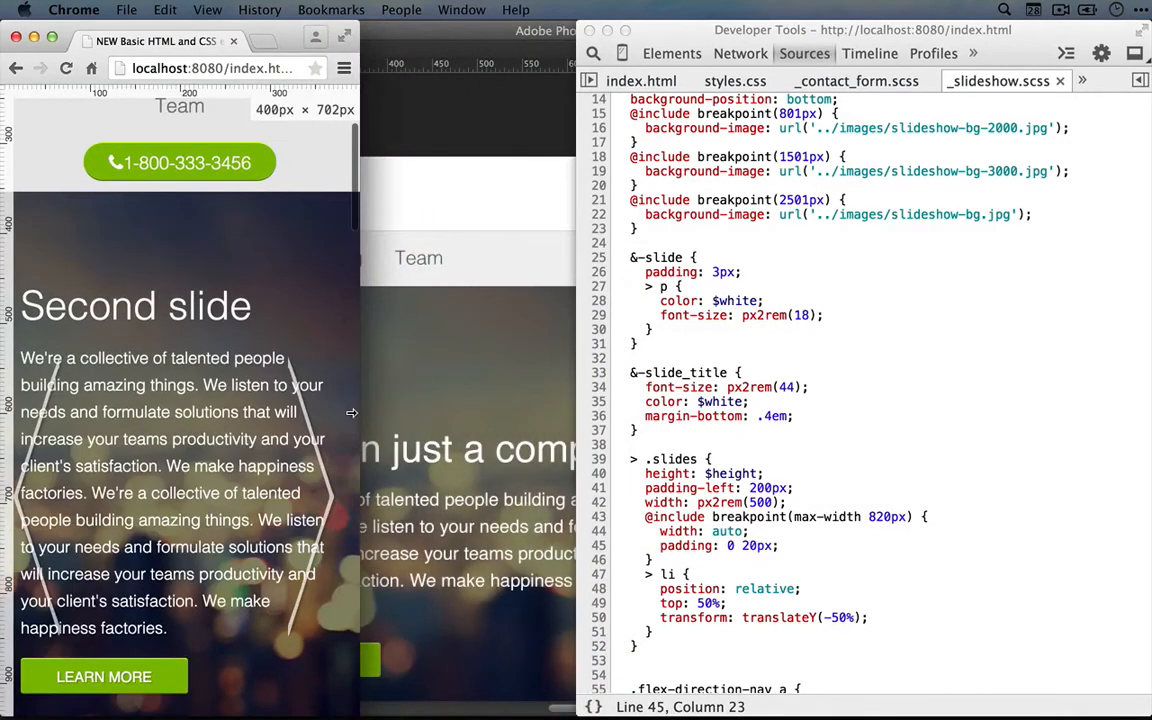
Widen the browser window to test the full-width slide layout.
drag(360, 415, 525, 415)
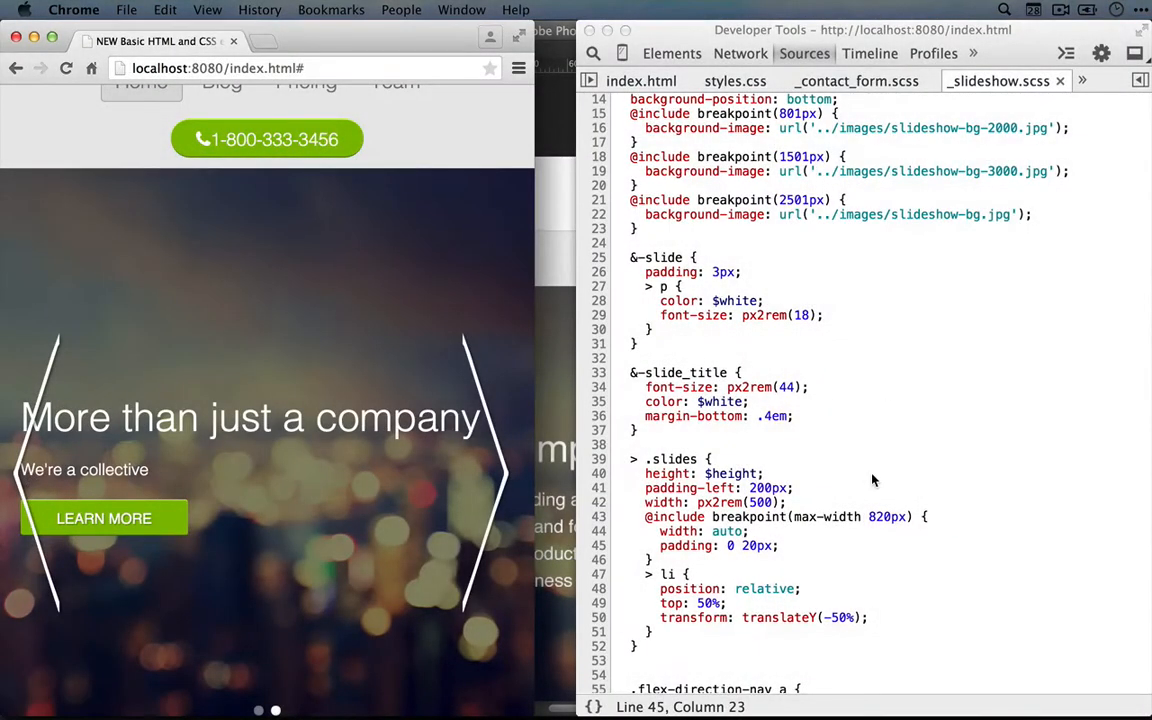
scroll(down, 3)
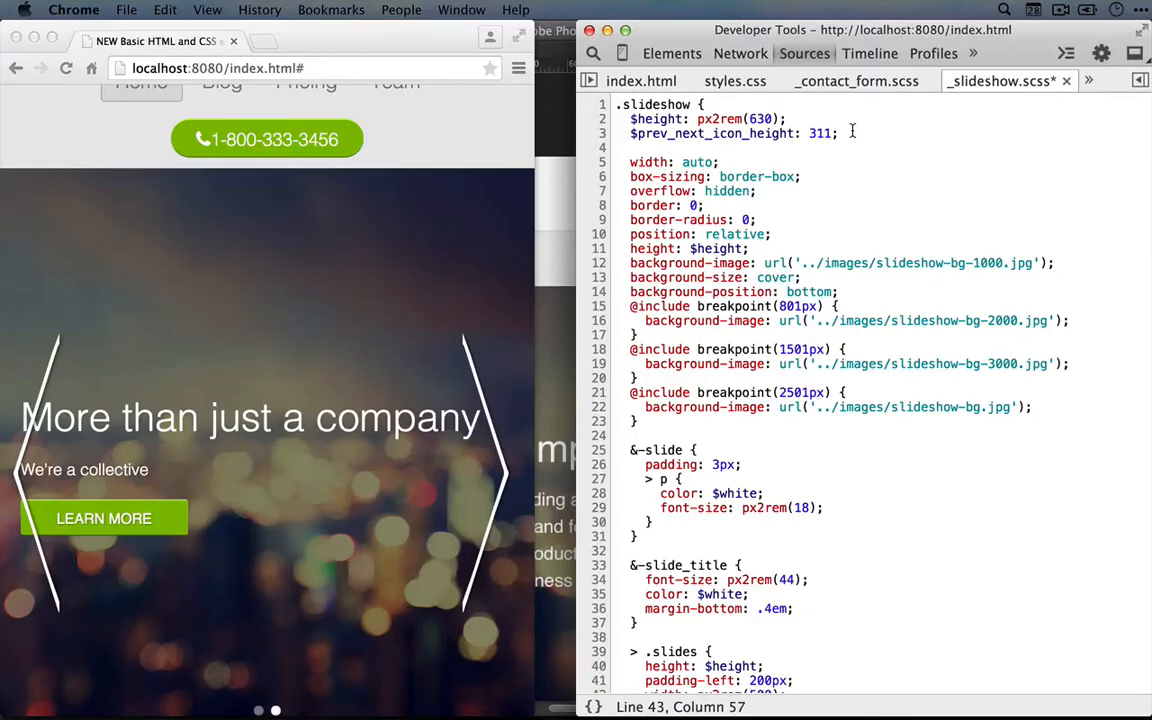
Define $full_width_breakpoint: 820px and hide the navigation arrows with display: none below it.
text($full_width_breakpoint: 820px;)
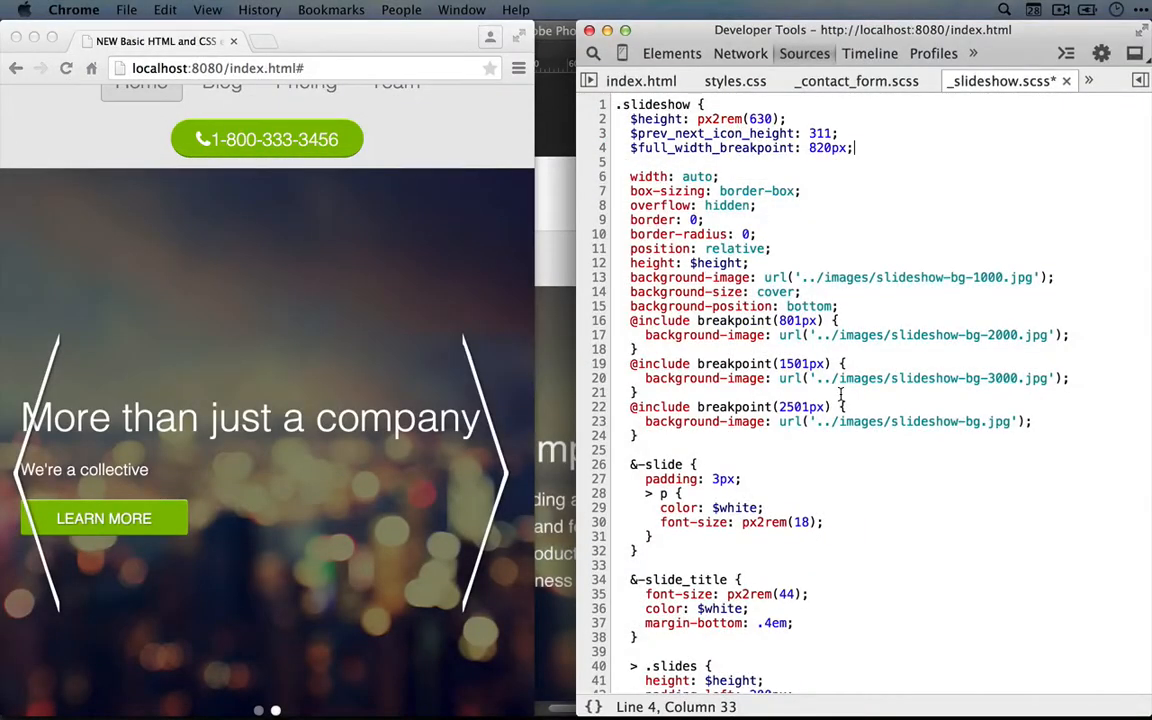
scroll(down, 3)
text(@include breakpoint(max-width $full_width_breakpoint) {)
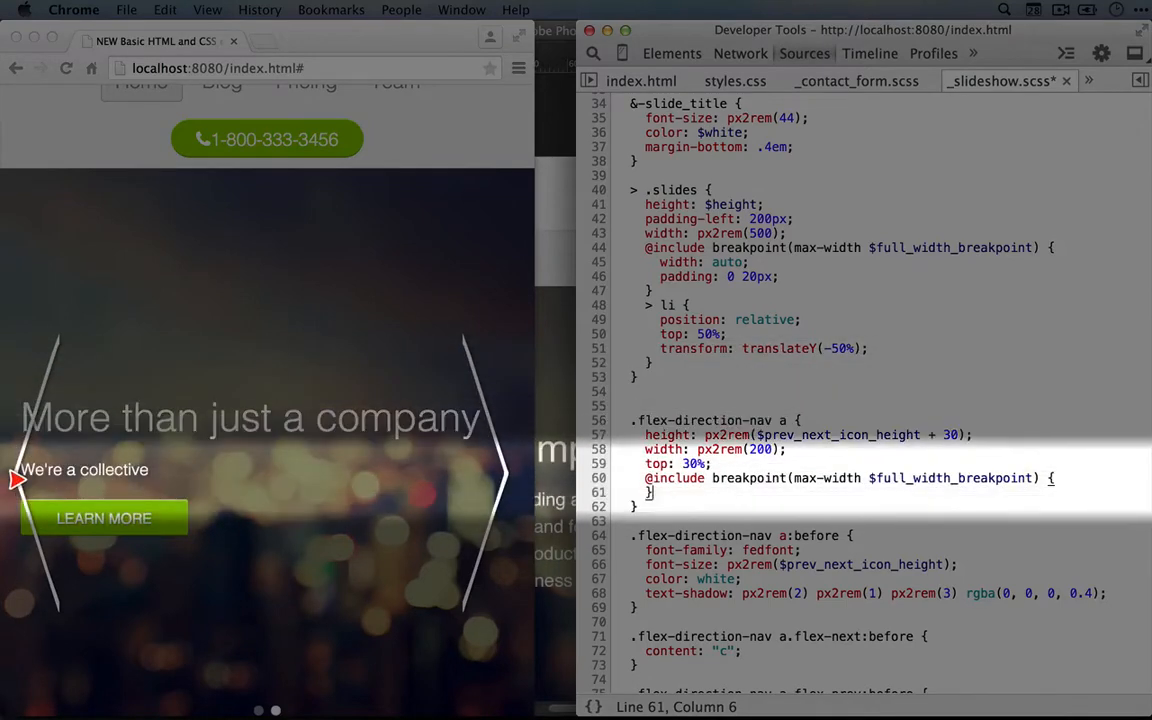
text(display: no)
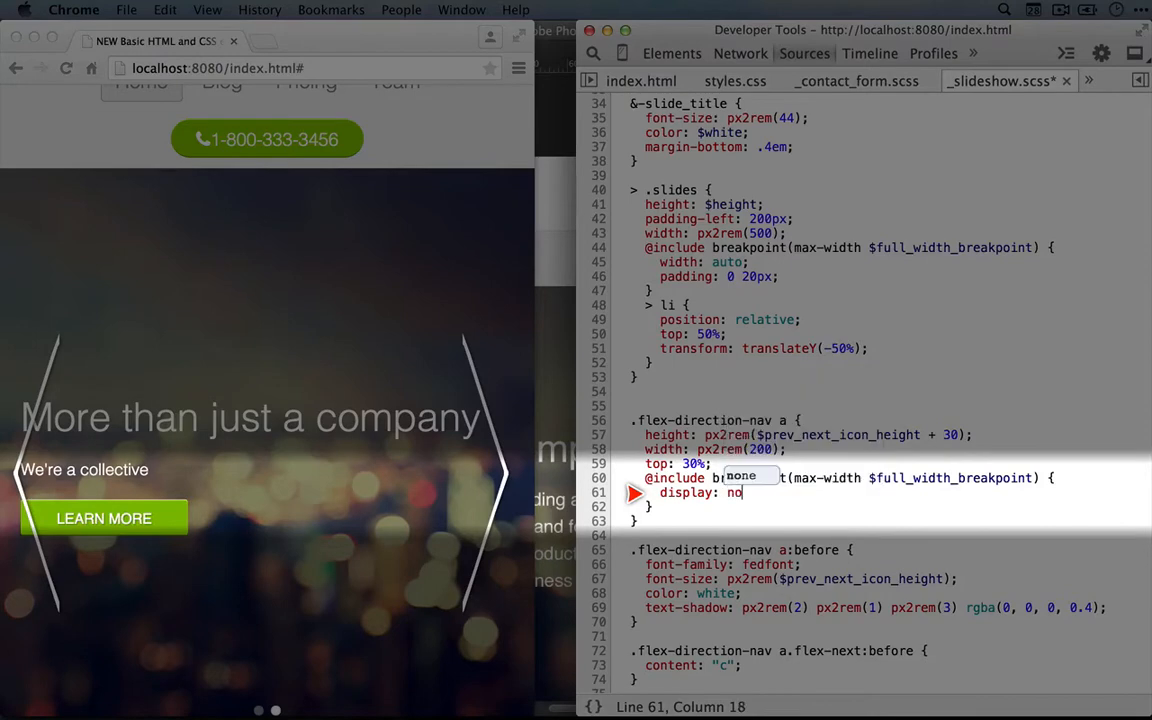
text(ne;)
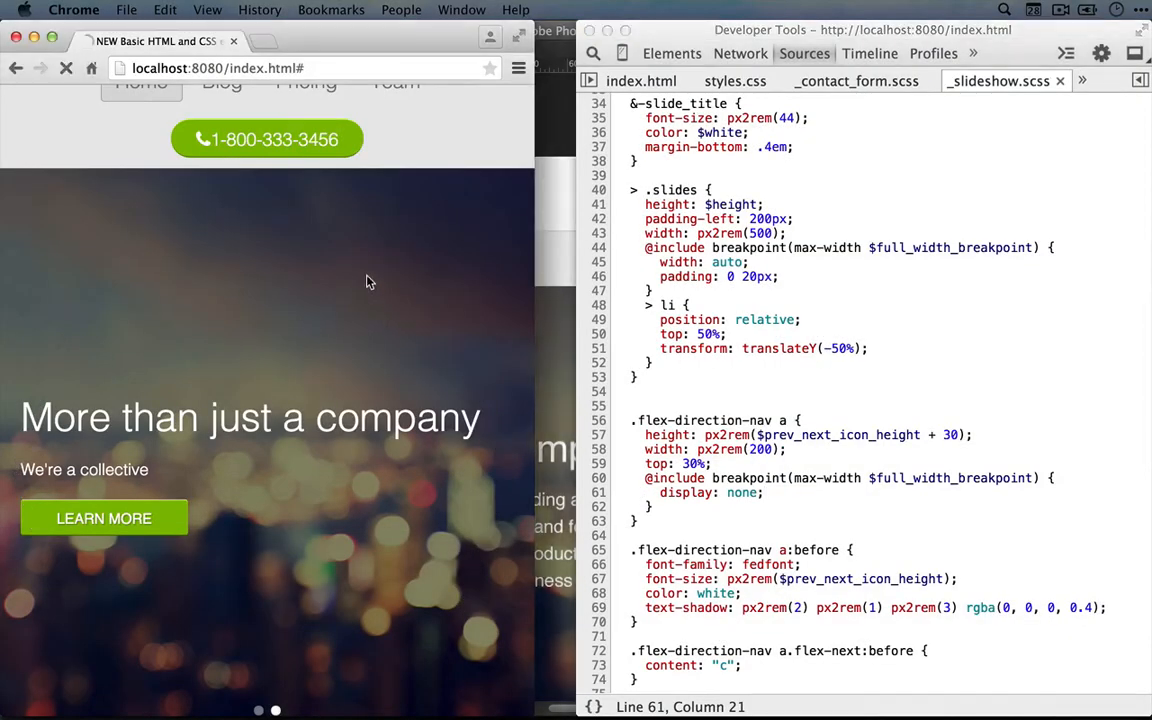